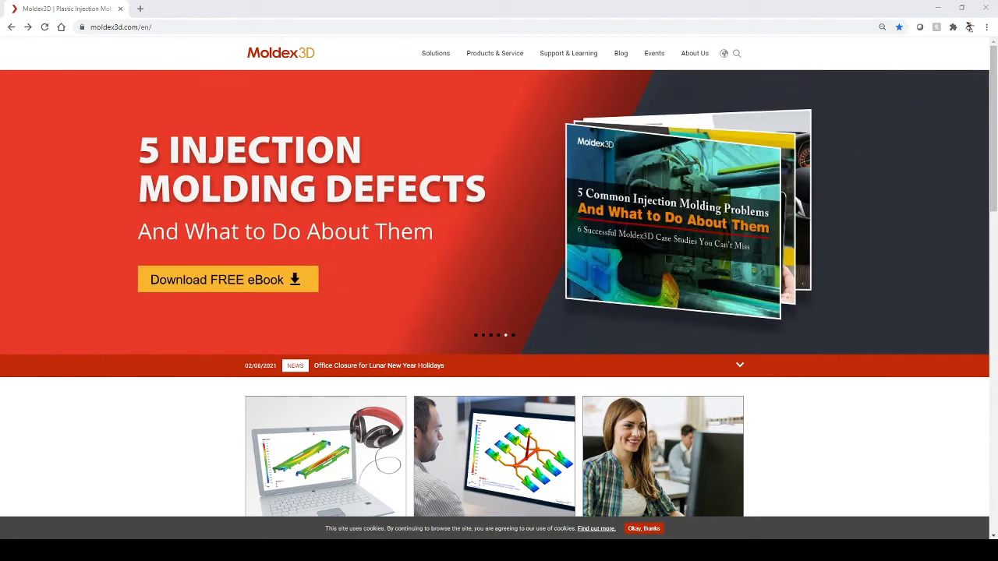
{"action": "mouse_move", "coordinate": [477, 191]}
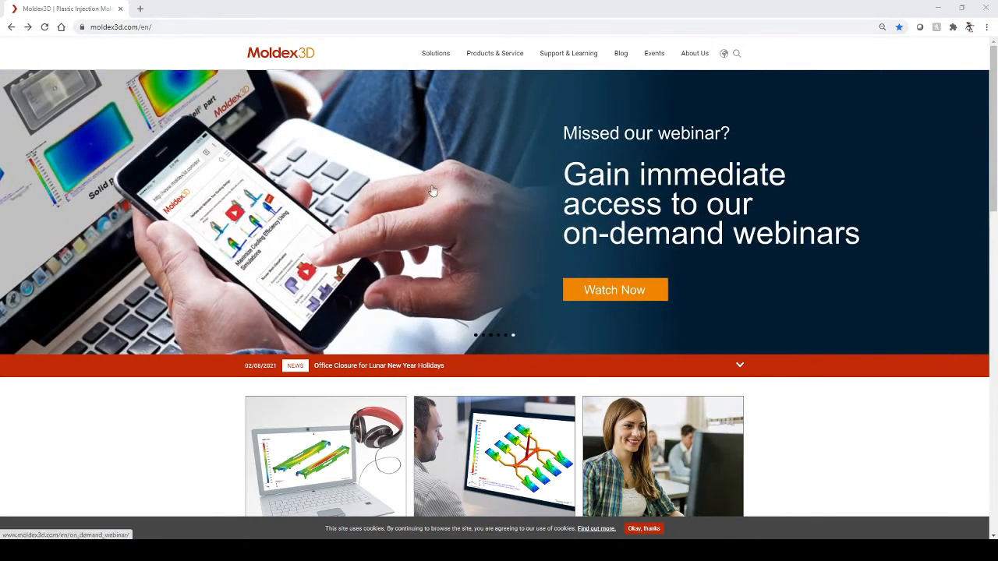
- Scroll down the Moldex3D homepage and follow the TEST DRIVE Moldex3D footer link
{"action": "scroll", "scroll_direction": "down", "scroll_amount": 3}
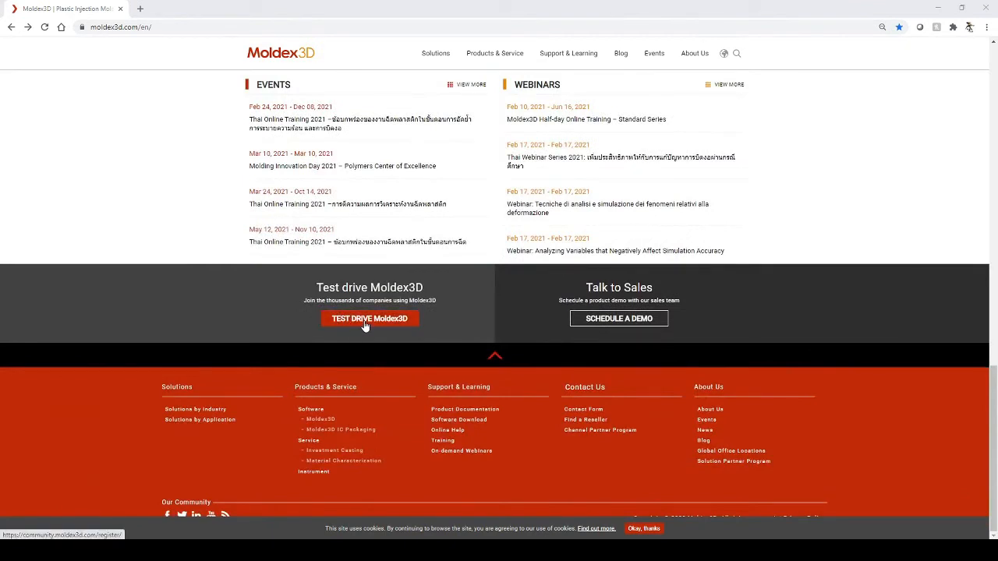
{"action": "left_click", "coordinate": [370, 319]}
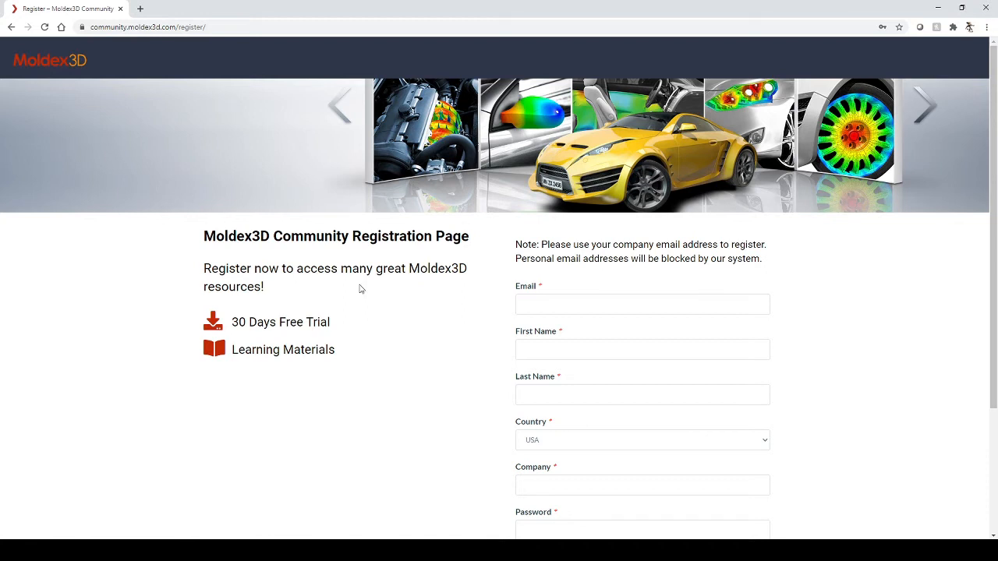
- Scroll down the still-empty Moldex3D Community registration form
{"action": "scroll", "scroll_direction": "down", "scroll_amount": 3}
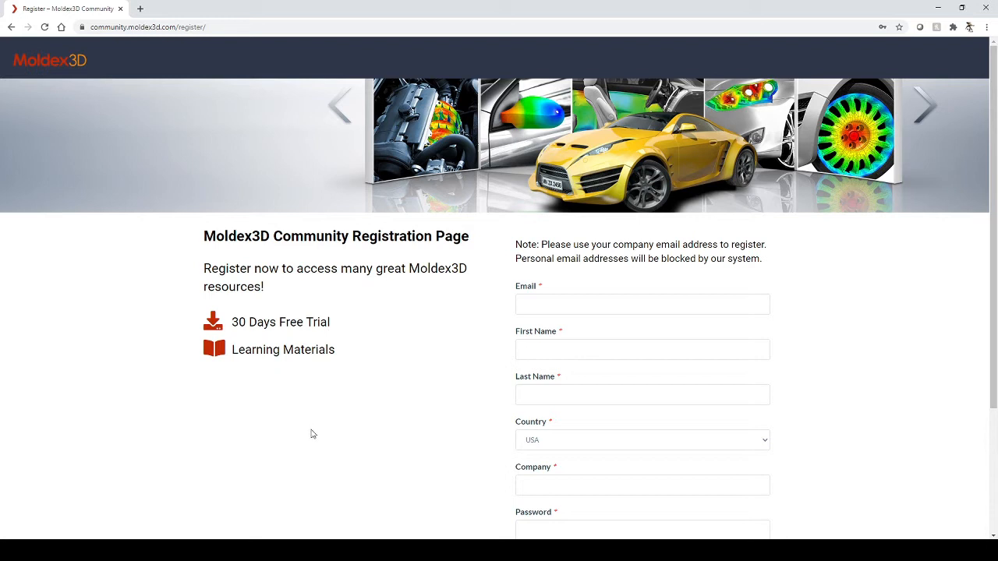
{"action": "mouse_move", "coordinate": [251, 409]}
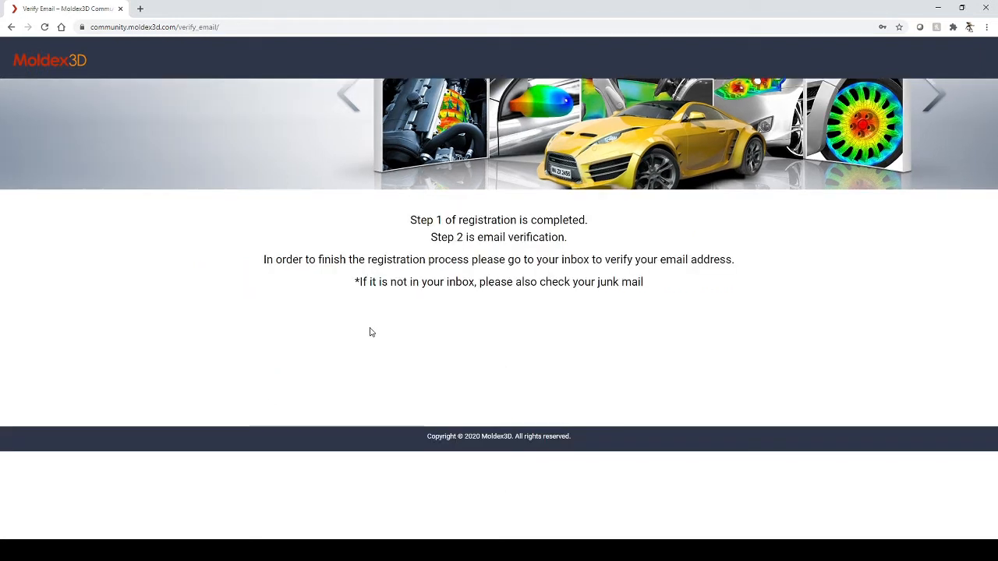
{"action": "mouse_move", "coordinate": [368, 327]}
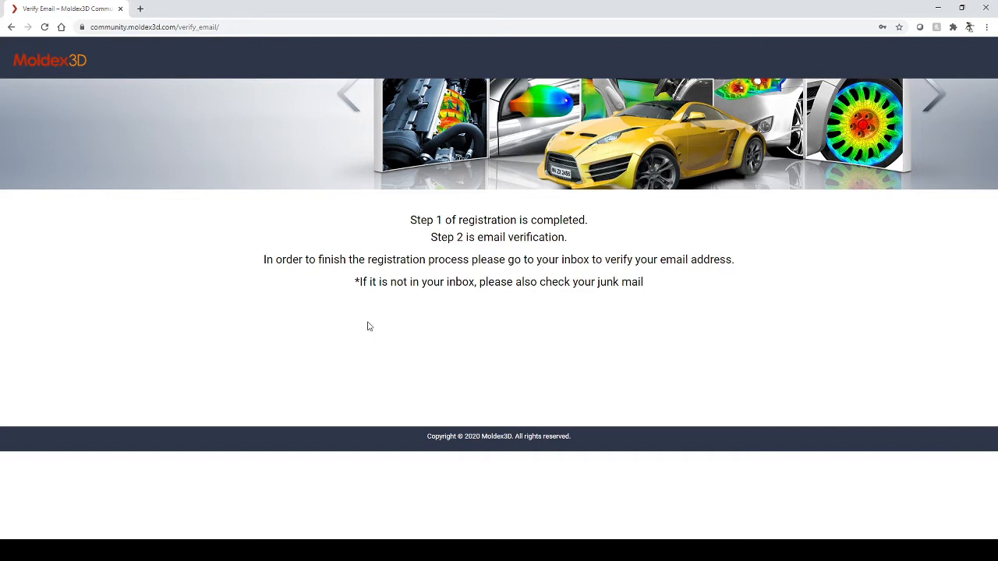
{"action": "mouse_move", "coordinate": [322, 308]}
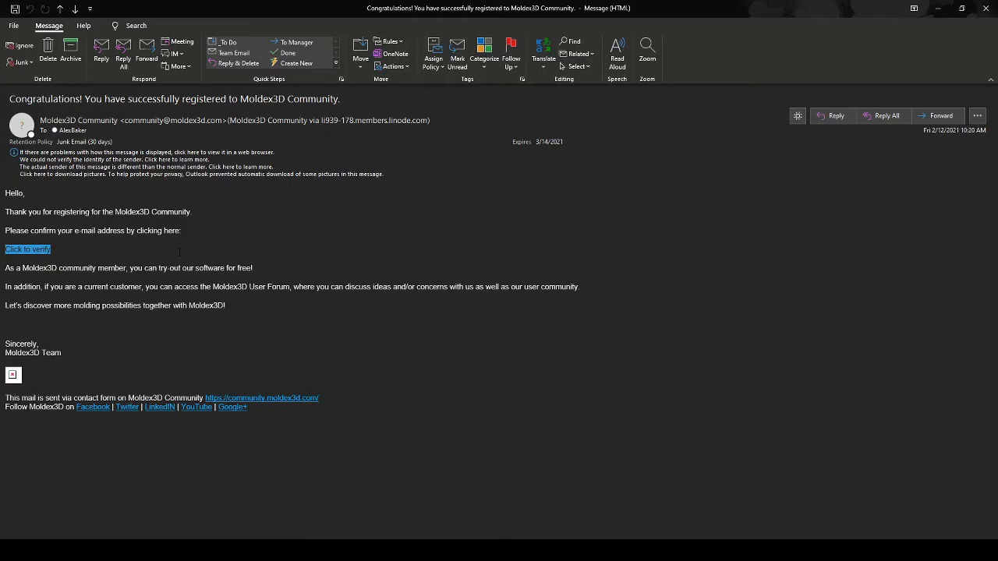
{"action": "mouse_move", "coordinate": [22, 256]}
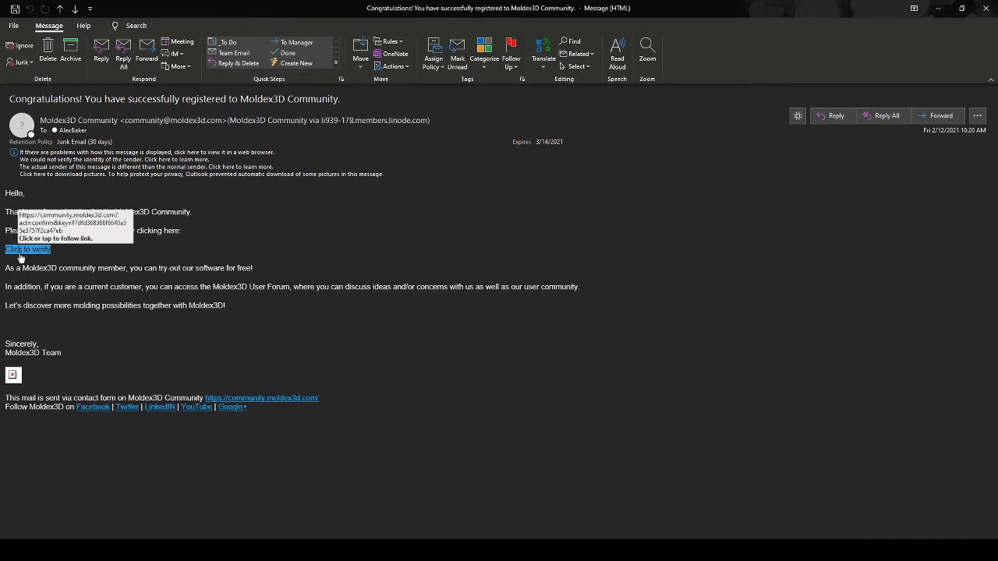
{"action": "mouse_move", "coordinate": [38, 257]}
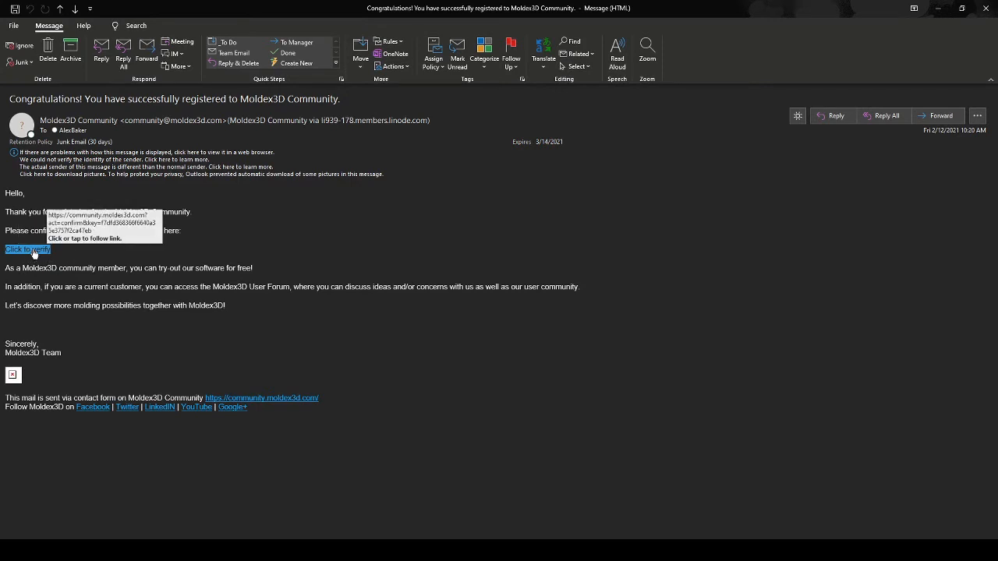
- Verify the account email, then download the 30-day free trial Moldex3D_Trial.zip
{"action": "left_click", "coordinate": [27, 250]}
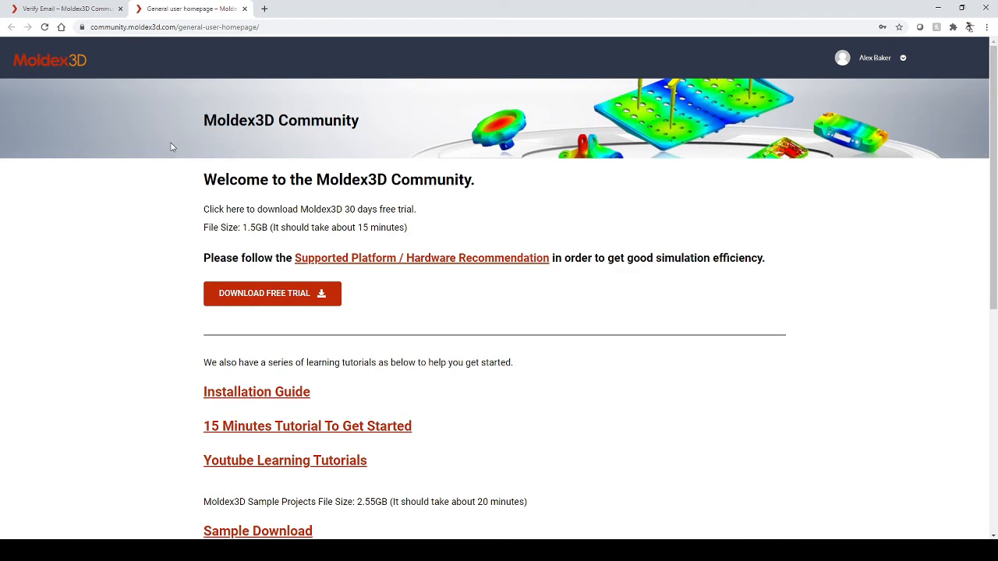
{"action": "mouse_move", "coordinate": [184, 135]}
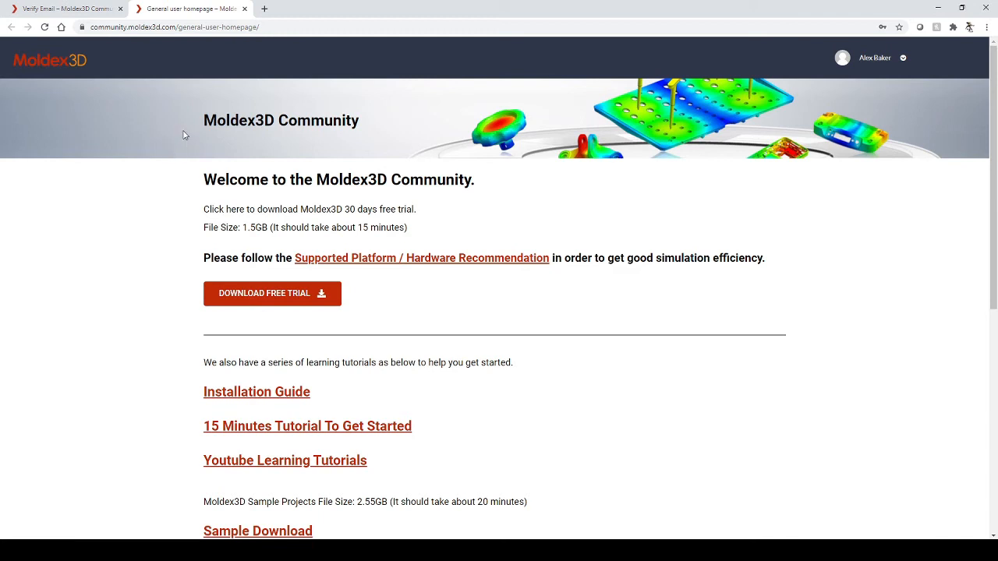
{"action": "mouse_move", "coordinate": [475, 291]}
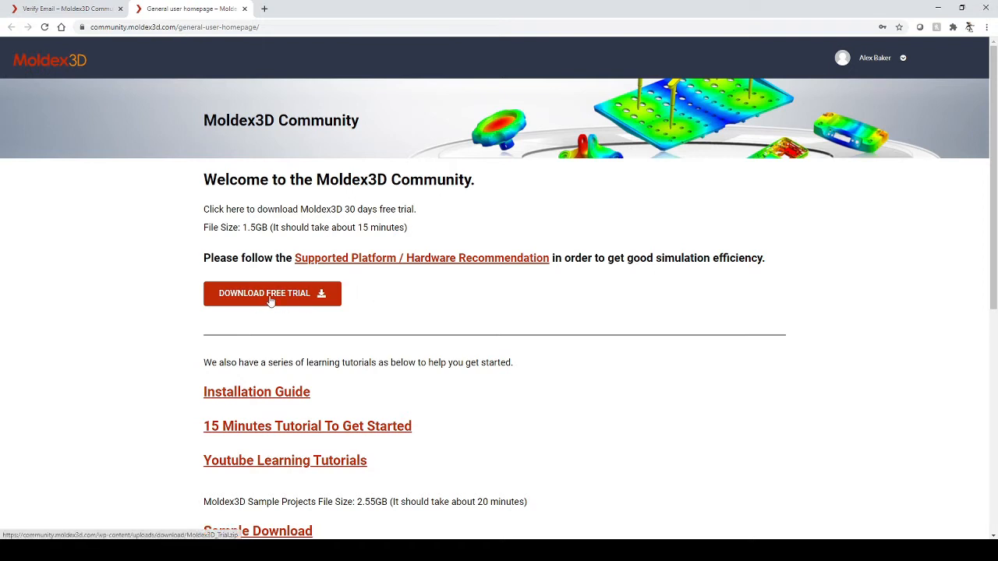
{"action": "left_click", "coordinate": [272, 293]}
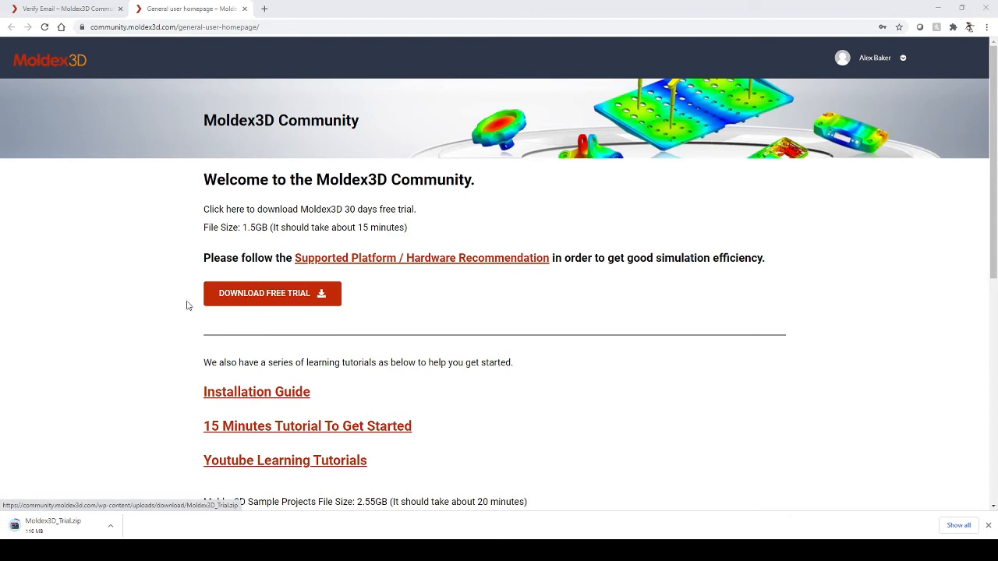
{"action": "mouse_move", "coordinate": [104, 376]}
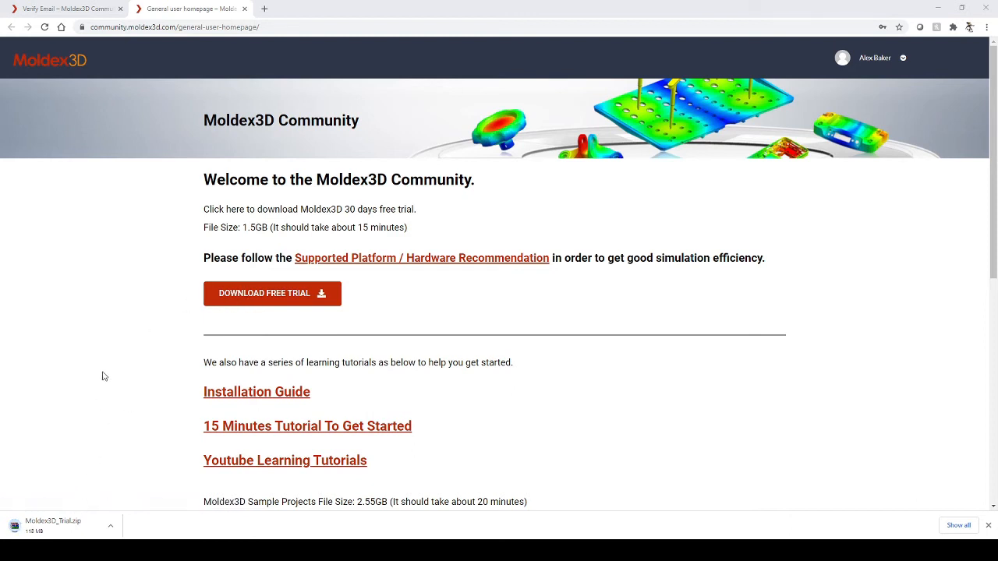
{"action": "mouse_move", "coordinate": [175, 389]}
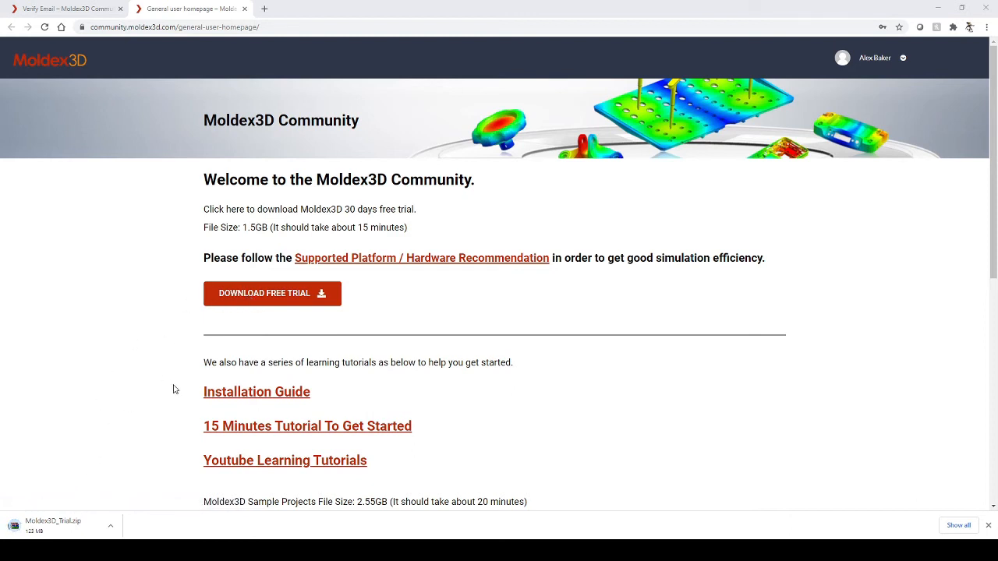
{"action": "mouse_move", "coordinate": [200, 480]}
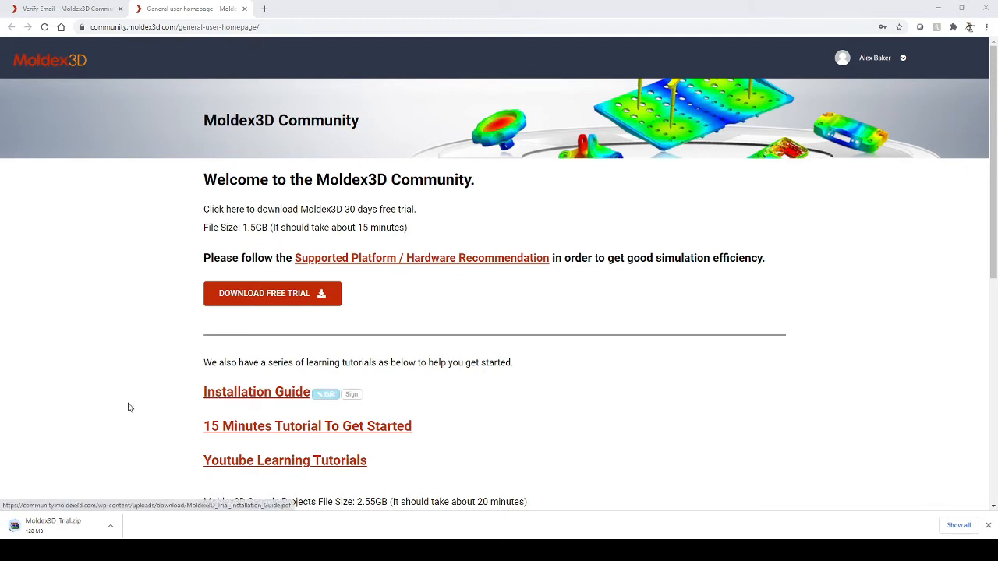
{"action": "mouse_move", "coordinate": [230, 437]}
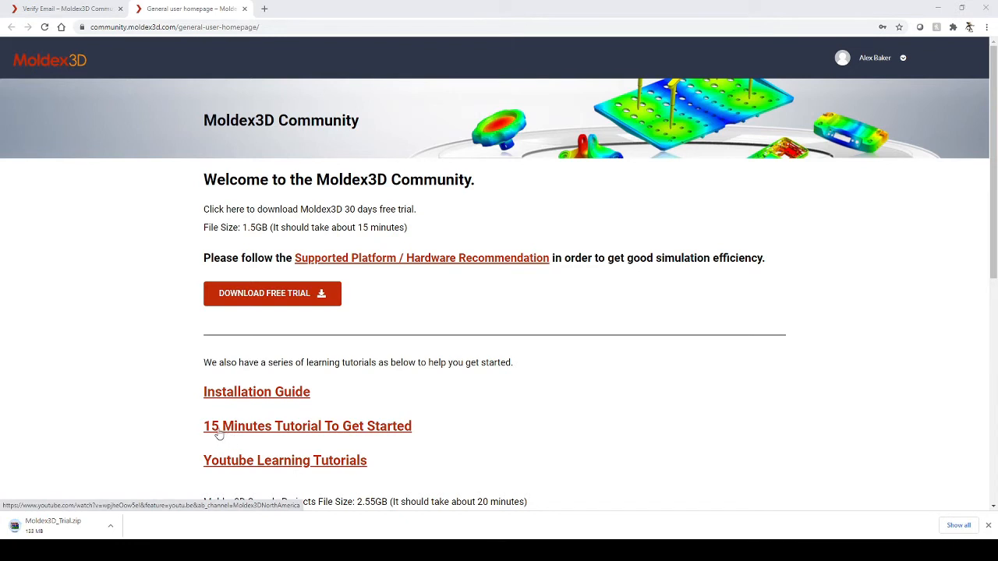
{"action": "mouse_move", "coordinate": [209, 460]}
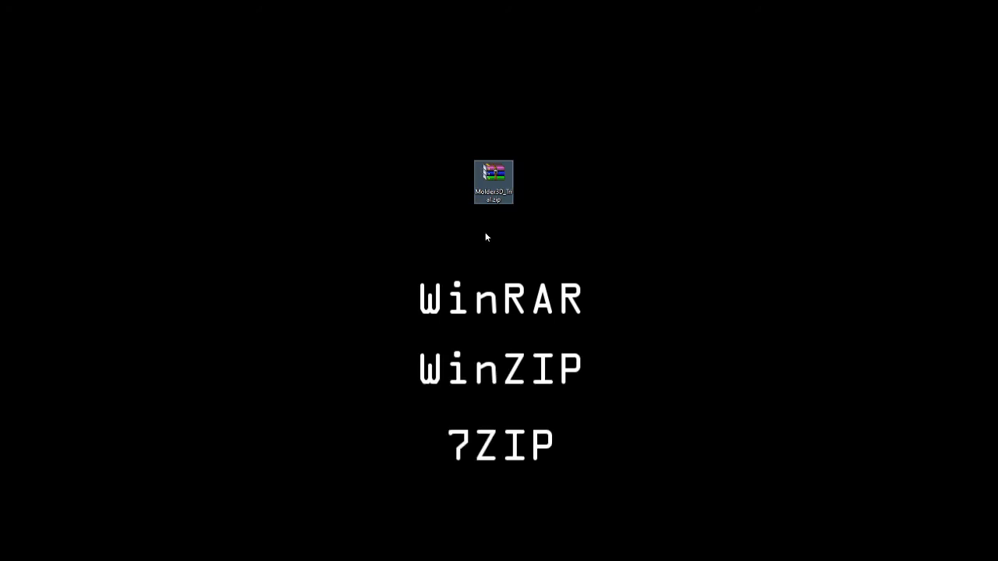
{"action": "mouse_move", "coordinate": [465, 240]}
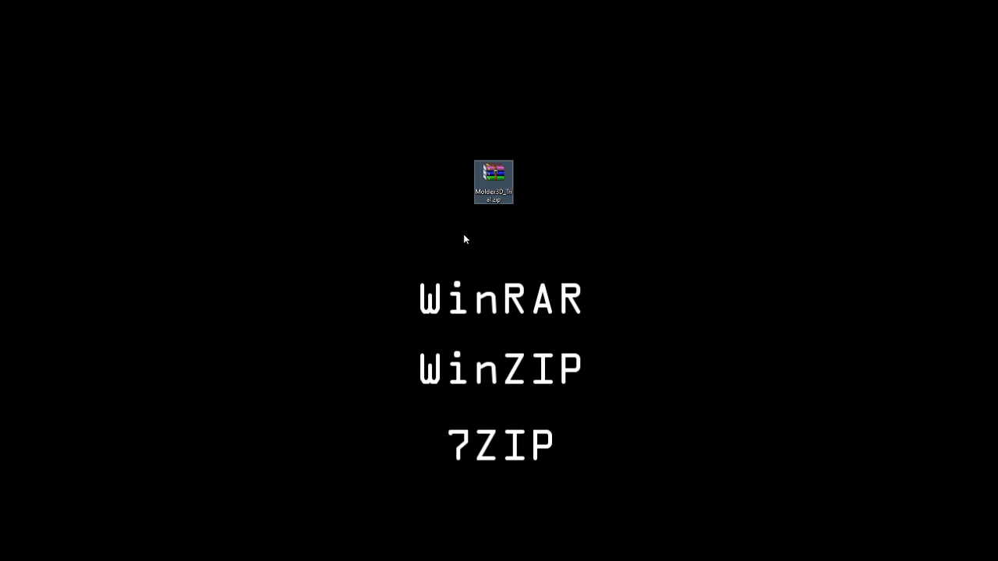
- Extract Moldex3D_Trial.zip on the desktop with Extract Here
{"action": "right_click", "coordinate": [493, 182]}
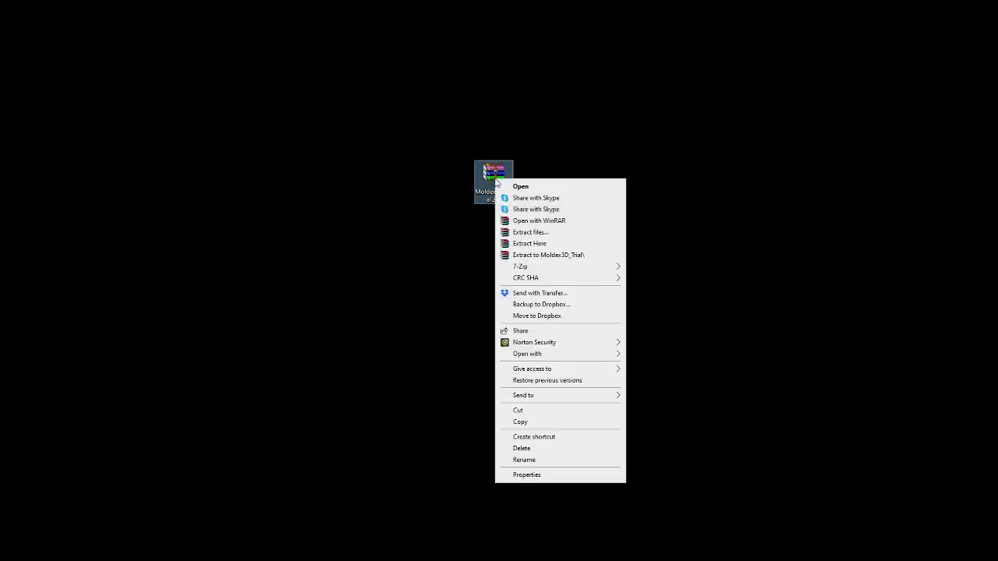
{"action": "mouse_move", "coordinate": [529, 244]}
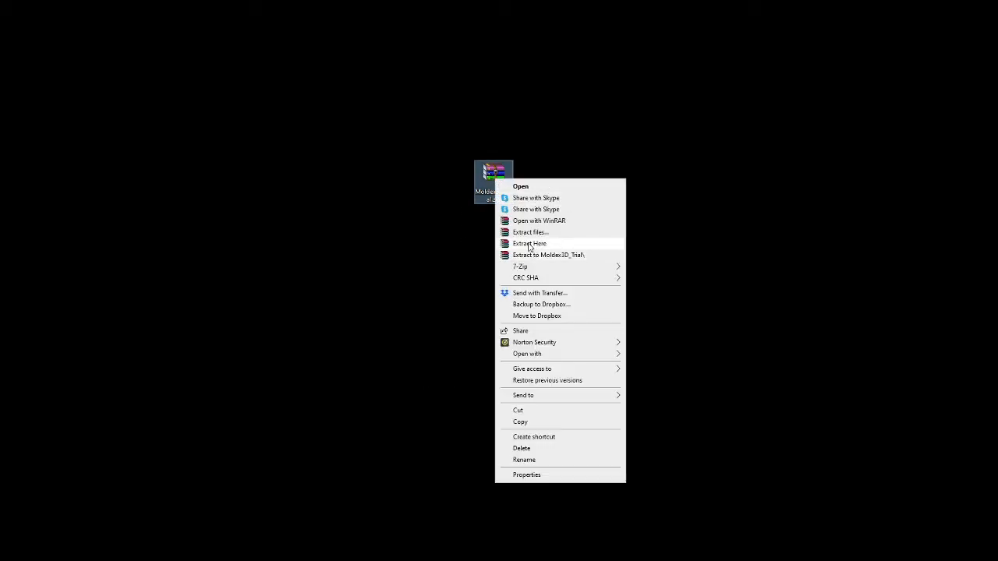
{"action": "left_click", "coordinate": [530, 244]}
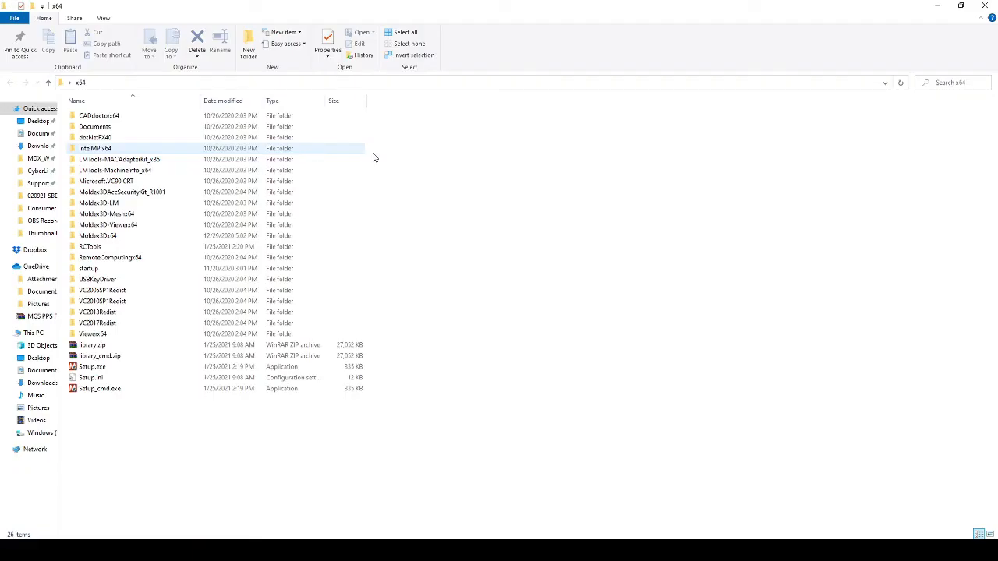
- Launch Setup.exe from the x64 folder and confirm English (United States)
{"action": "left_click", "coordinate": [92, 367]}
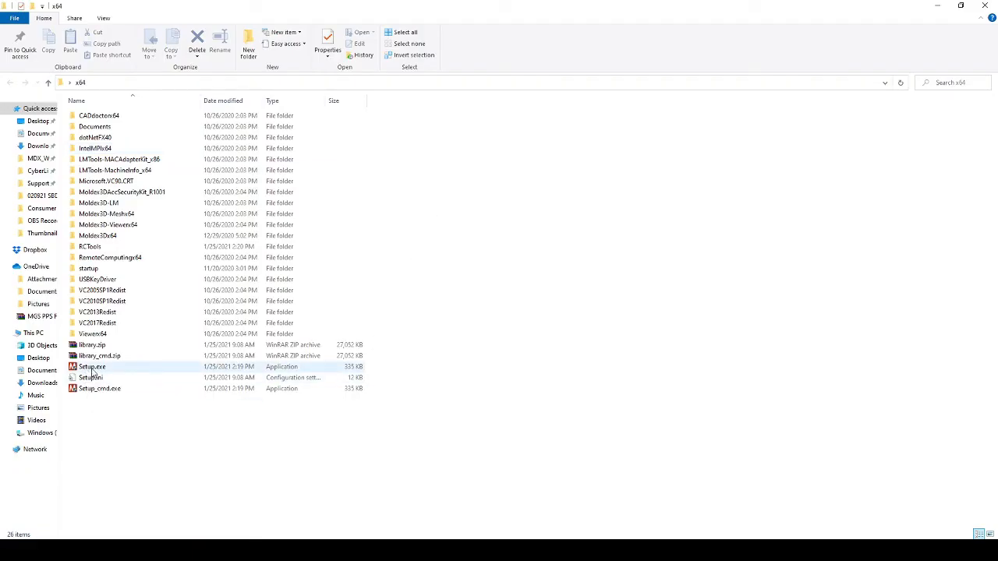
{"action": "double_click", "coordinate": [92, 367]}
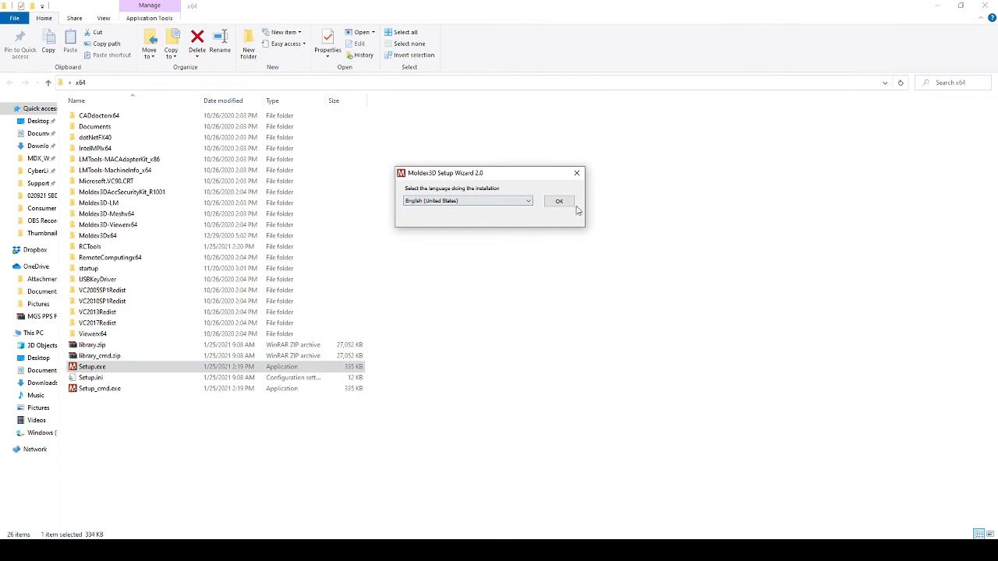
{"action": "left_click", "coordinate": [558, 201]}
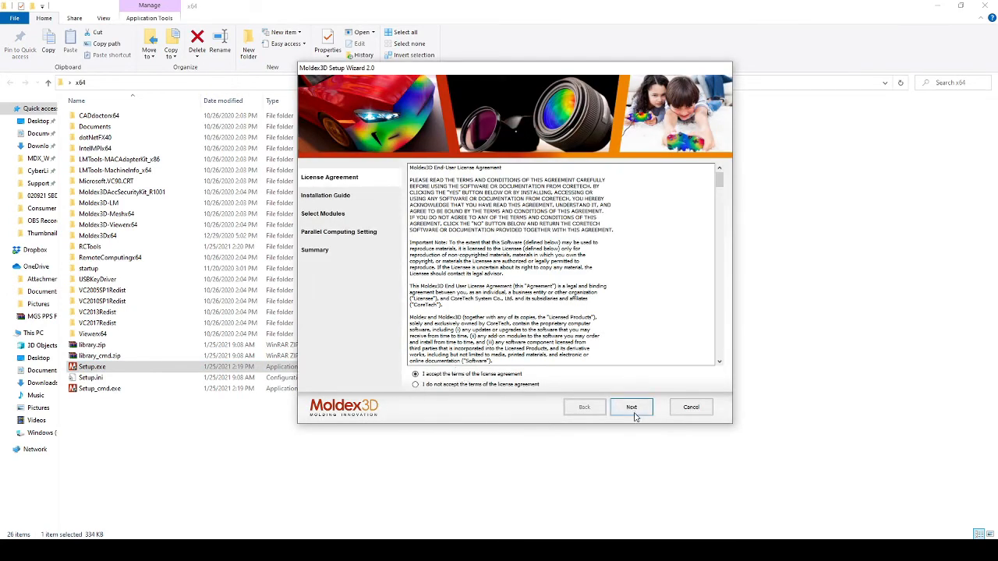
- Accept the license and choose a first-time trial license stored on the Desktop
{"action": "left_click", "coordinate": [631, 407]}
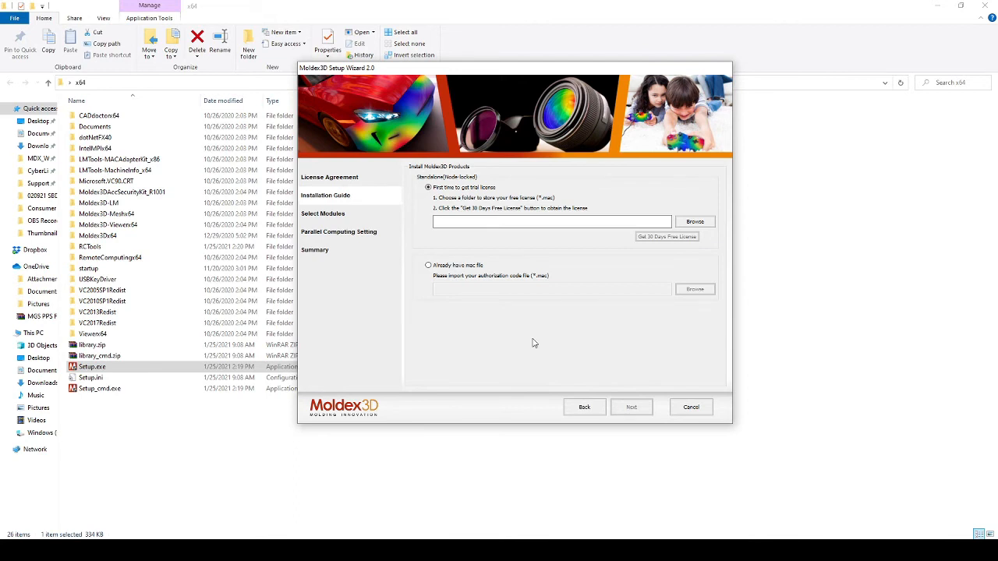
{"action": "left_click", "coordinate": [428, 265]}
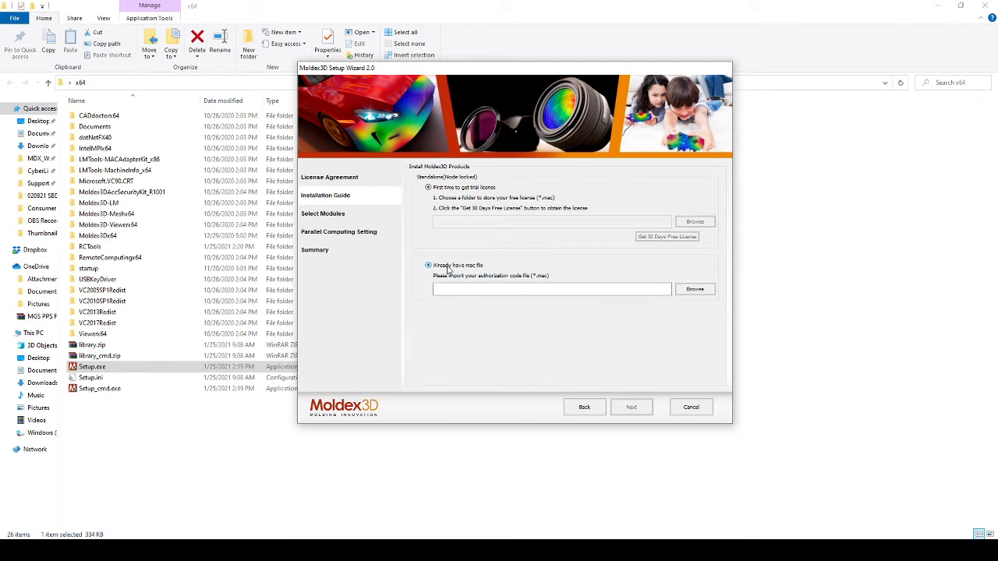
{"action": "left_click", "coordinate": [428, 265]}
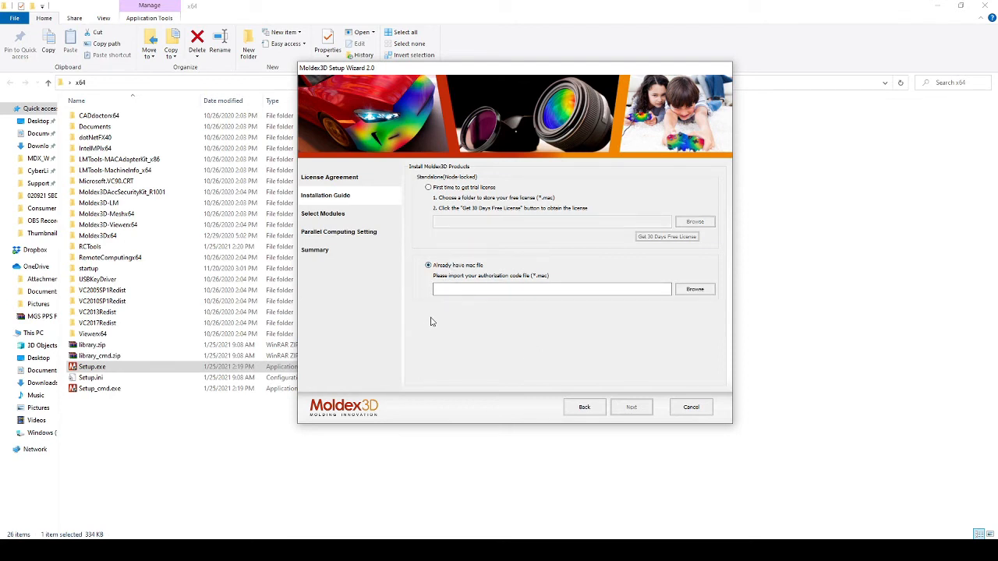
{"action": "left_click", "coordinate": [430, 187]}
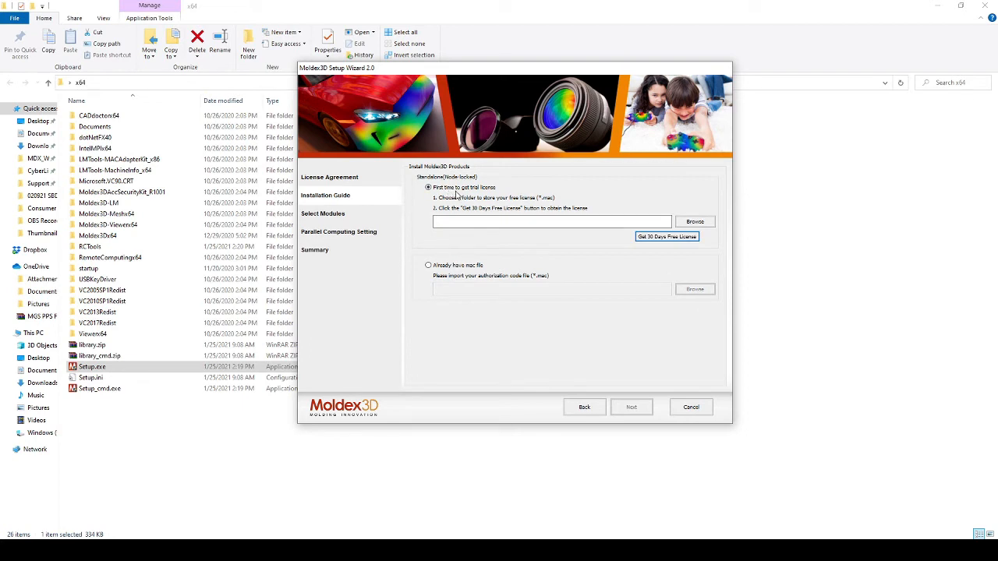
{"action": "mouse_move", "coordinate": [401, 204]}
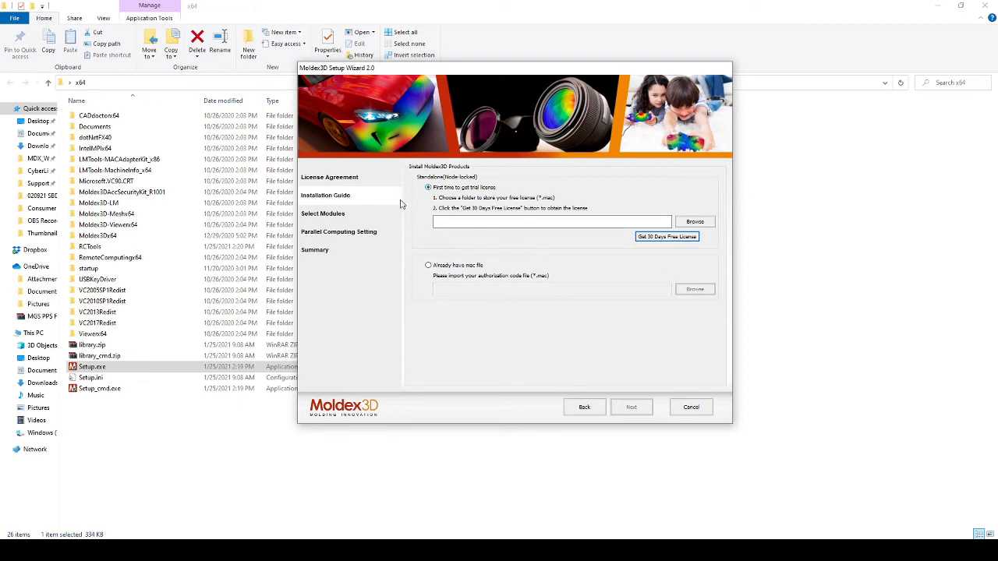
{"action": "left_click", "coordinate": [694, 222]}
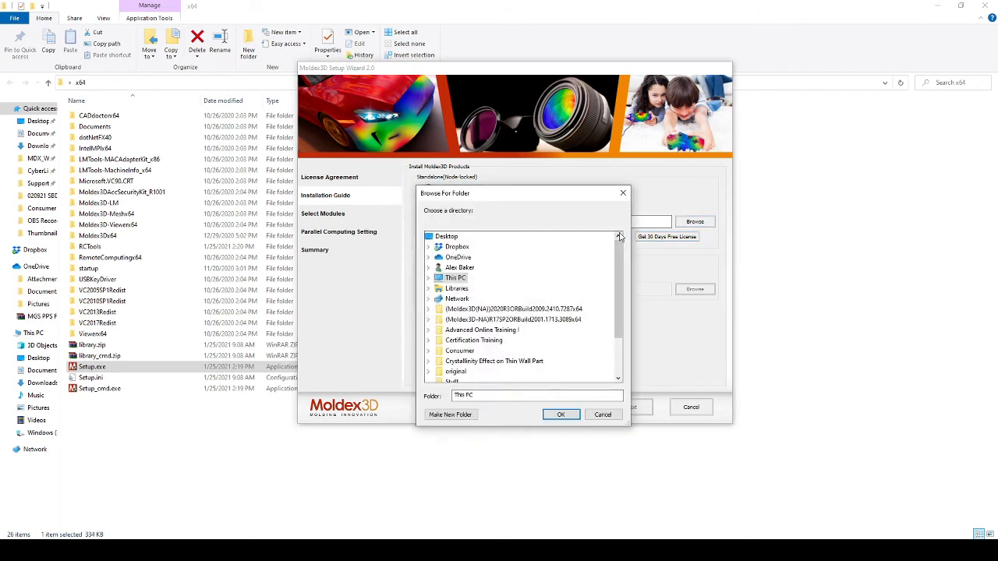
{"action": "left_click", "coordinate": [446, 235]}
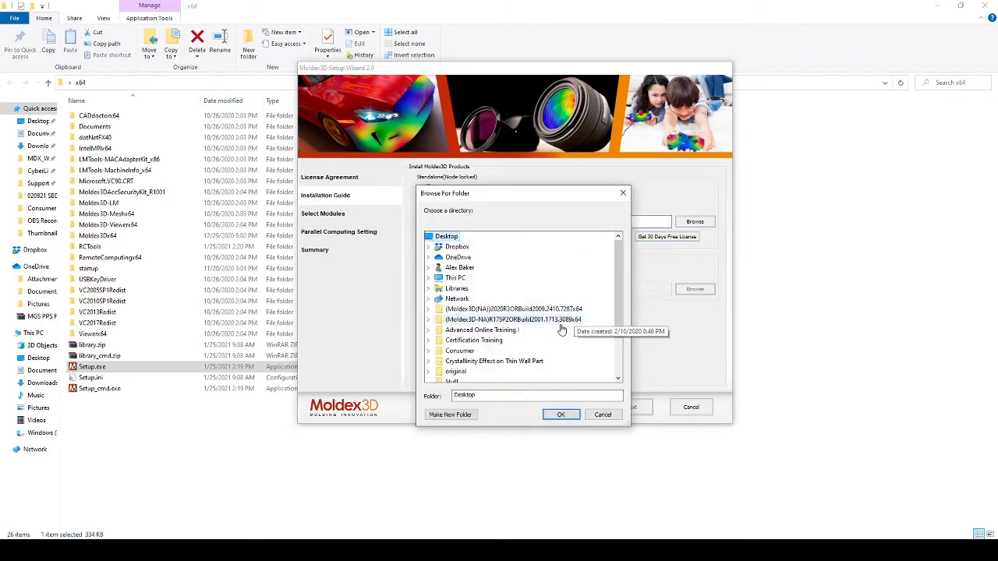
{"action": "left_click", "coordinate": [561, 414]}
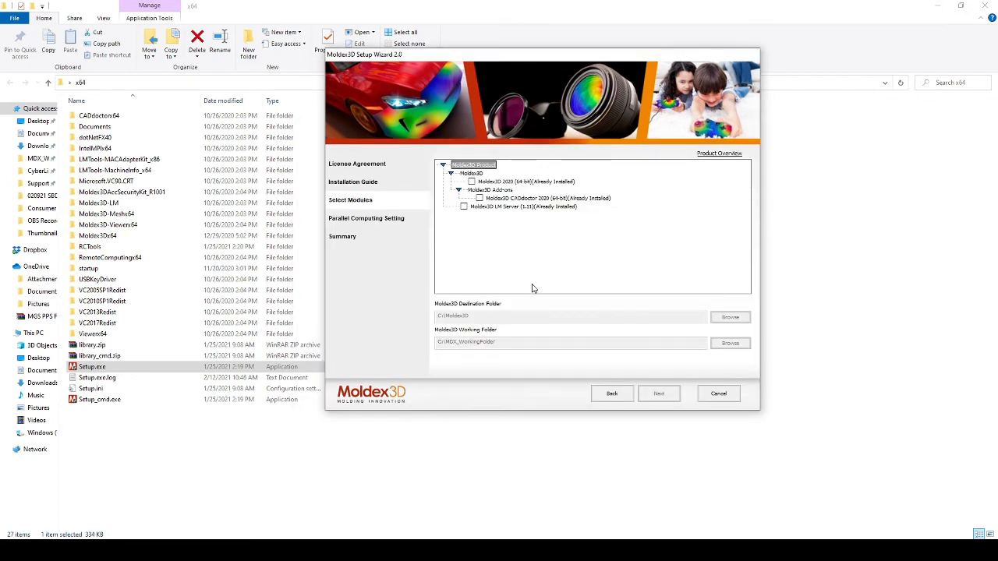
{"action": "mouse_move", "coordinate": [508, 254]}
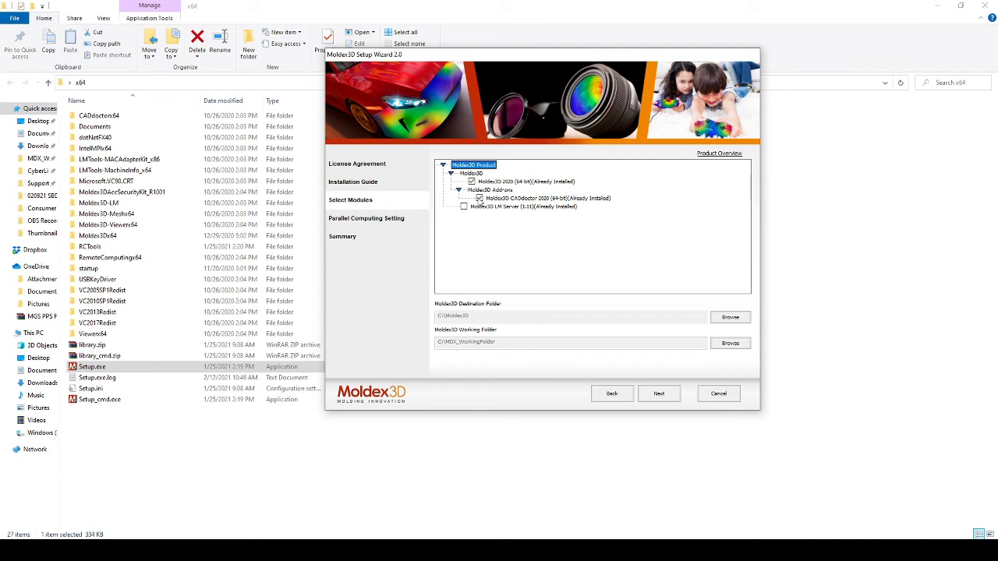
- Add LM Server alongside Moldex3D 2020 and CADdoctor 2020, keeping default folders
{"action": "left_click", "coordinate": [464, 207]}
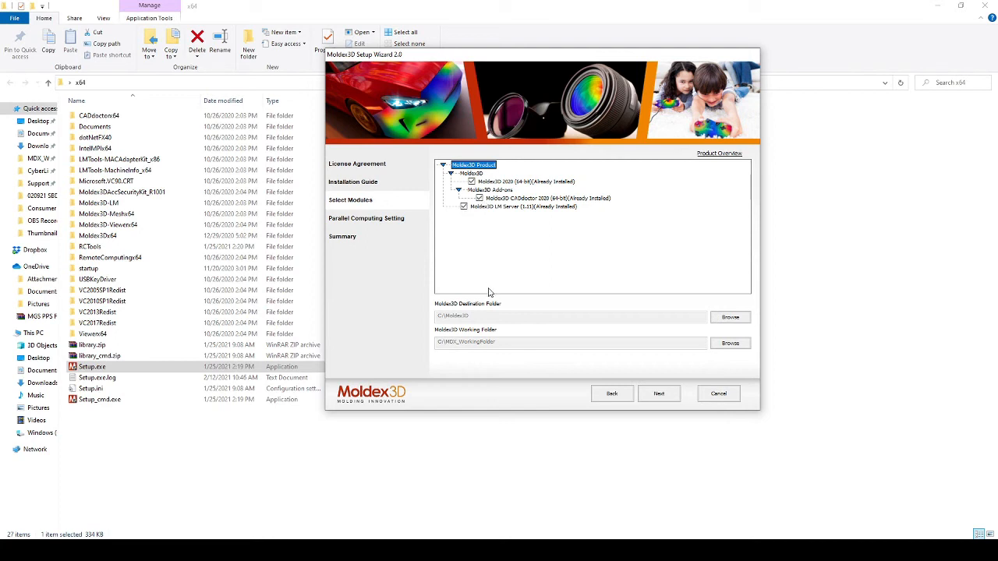
{"action": "mouse_move", "coordinate": [493, 191]}
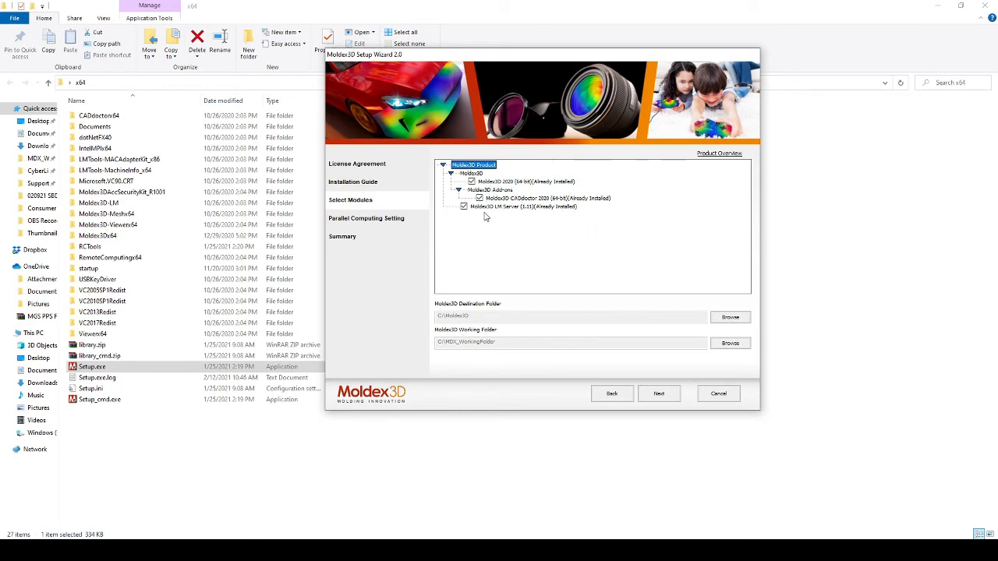
{"action": "mouse_move", "coordinate": [523, 219]}
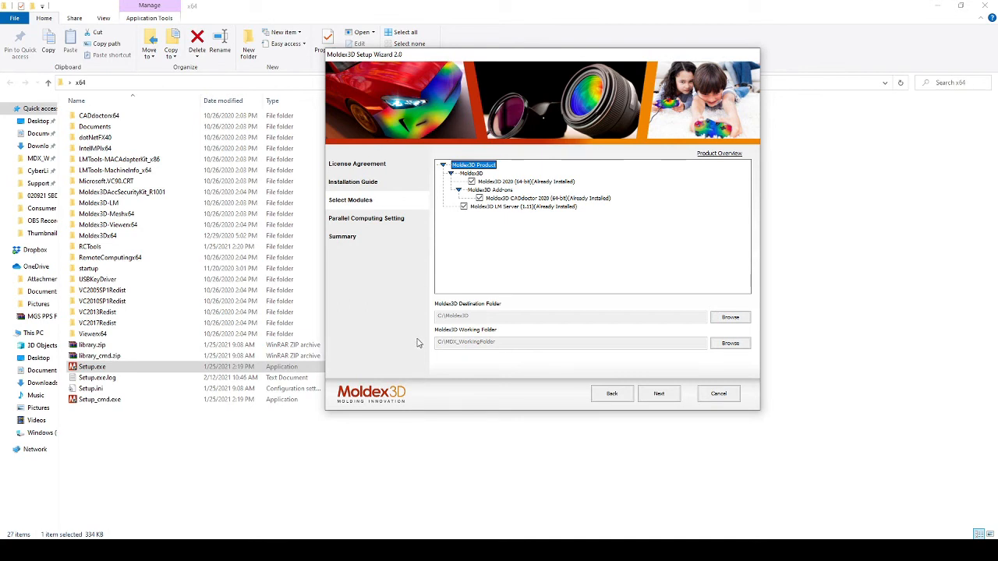
{"action": "mouse_move", "coordinate": [481, 339]}
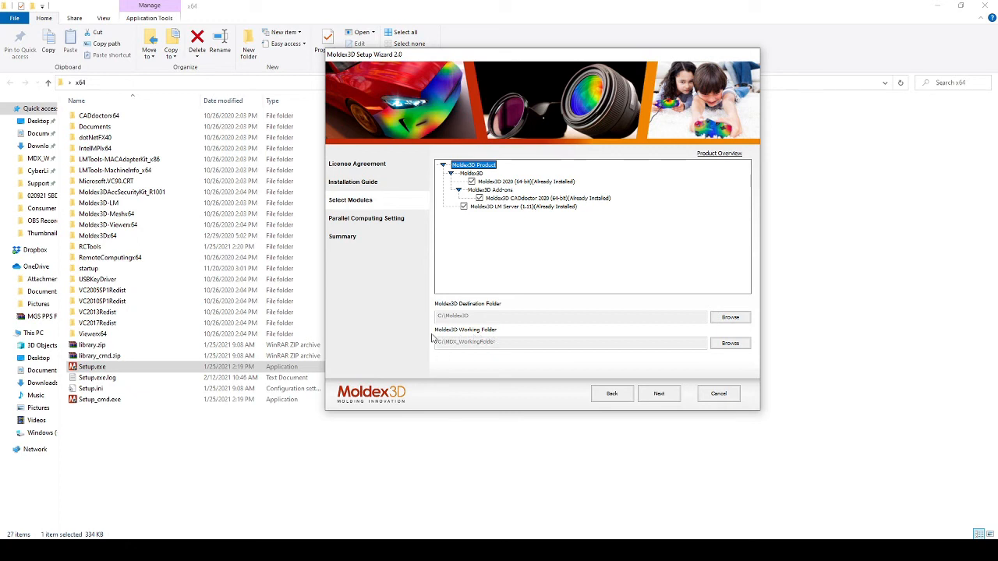
{"action": "mouse_move", "coordinate": [503, 332]}
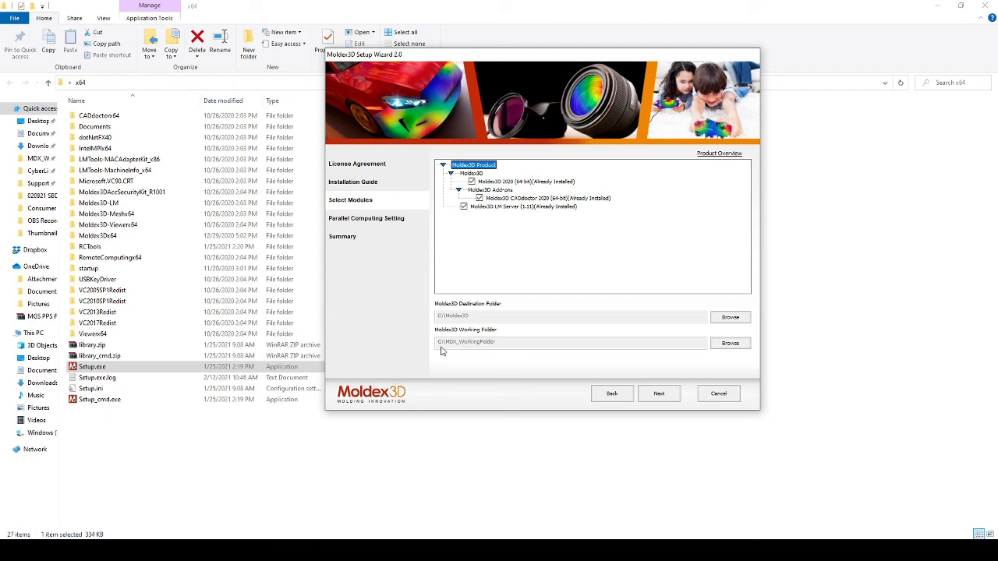
{"action": "mouse_move", "coordinate": [446, 353]}
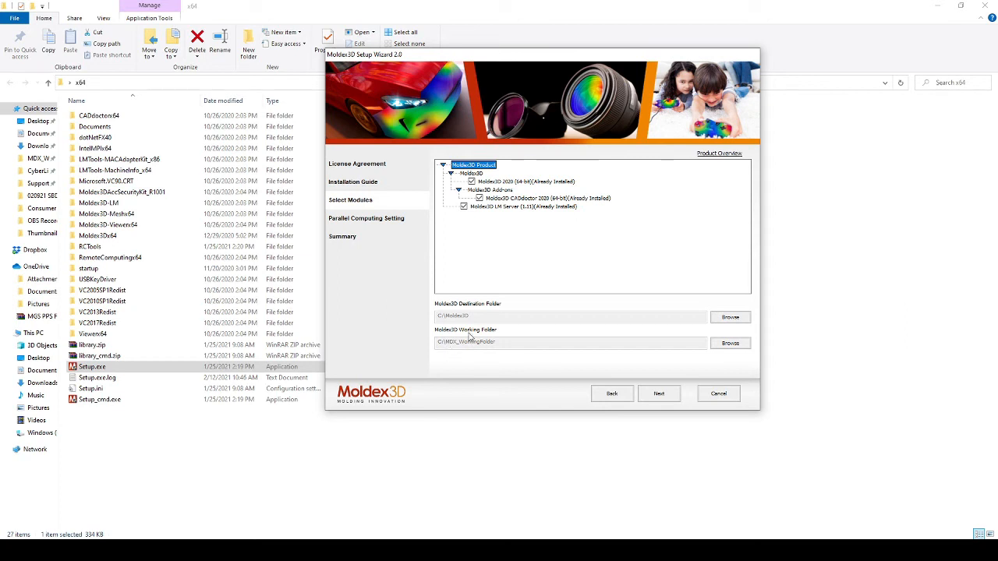
{"action": "mouse_move", "coordinate": [452, 351]}
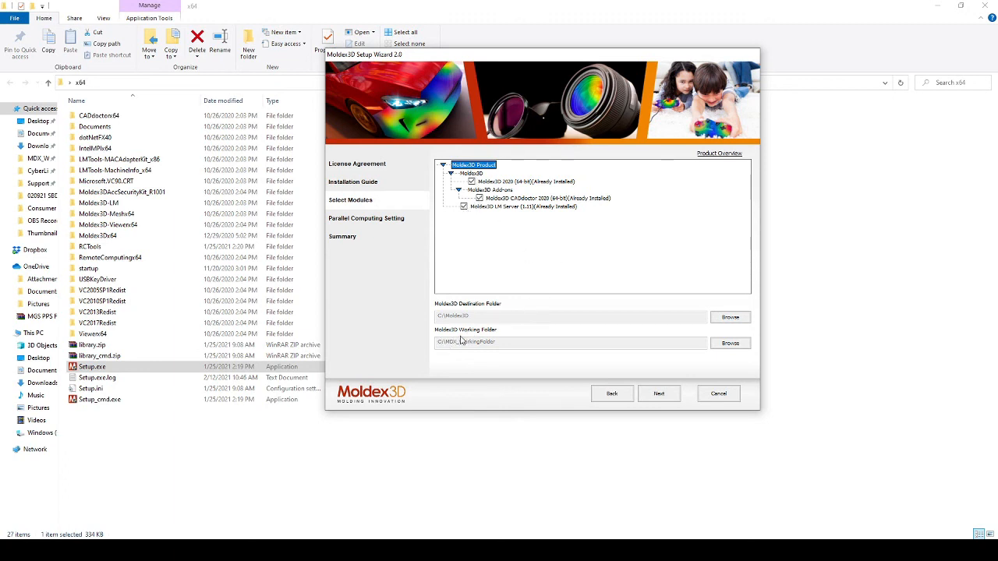
{"action": "left_click", "coordinate": [659, 394]}
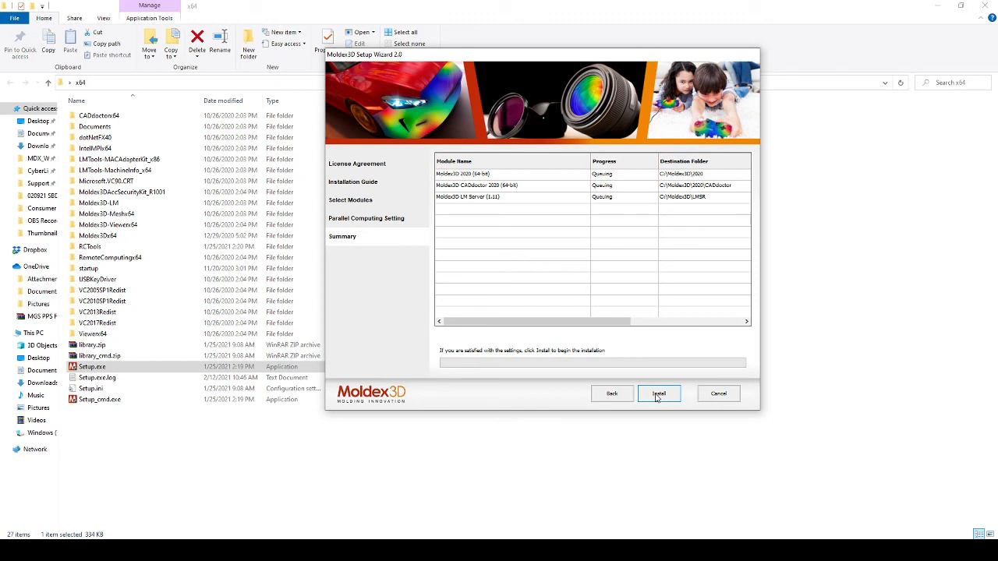
{"action": "mouse_move", "coordinate": [566, 403]}
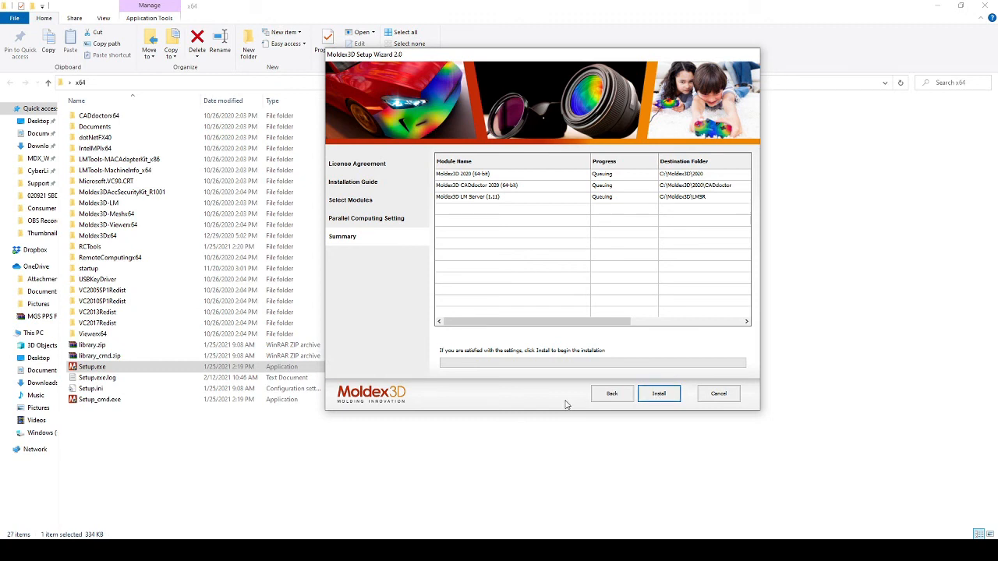